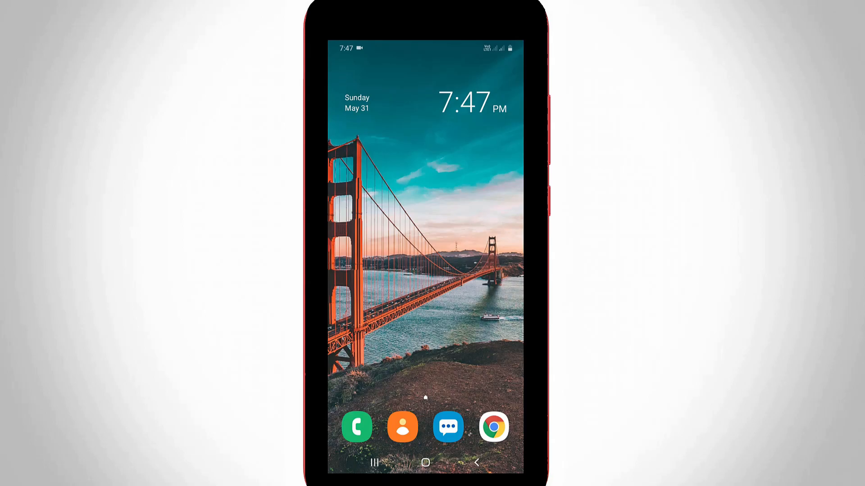
- Switch on Mobile Hotspot from the Quick Settings panel
scroll("down", 3)
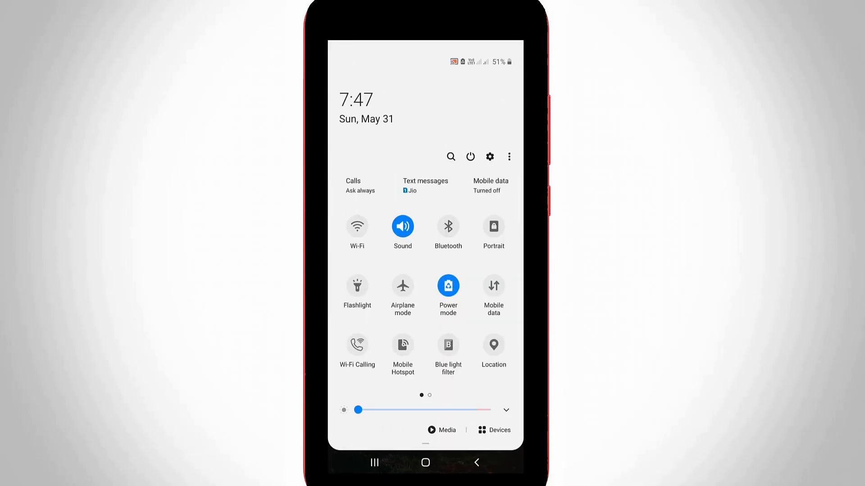
left_click(403, 347)
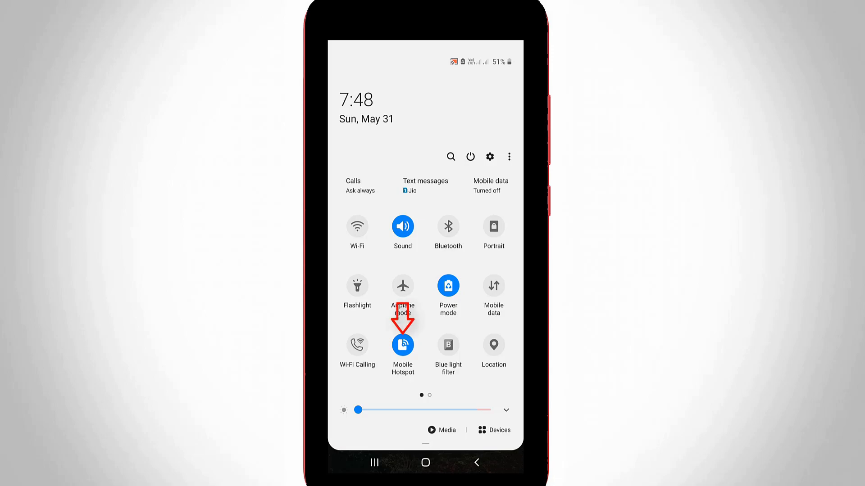
- Go to the Mobile Hotspot settings page for the Redmi 6 Pro network
left_click(402, 347)
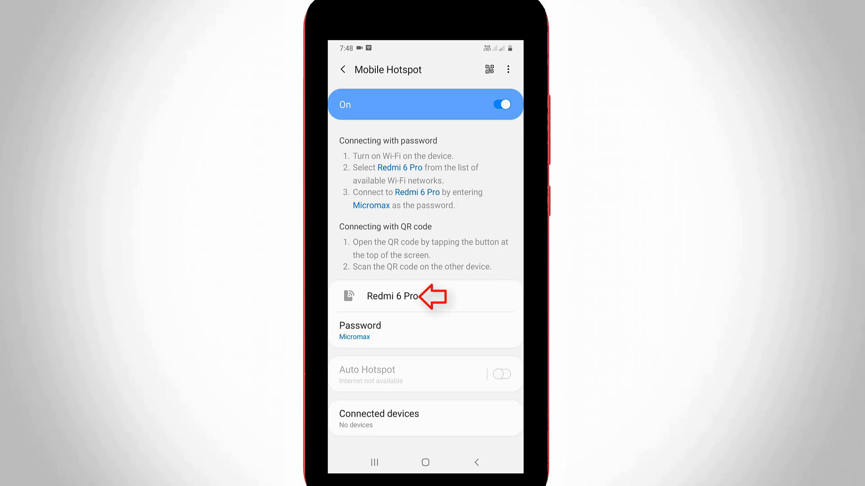
left_click(392, 297)
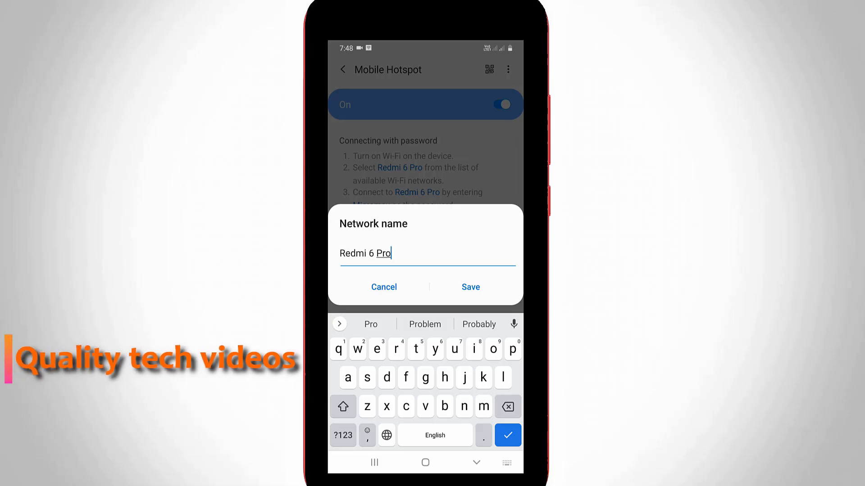
left_click(470, 287)
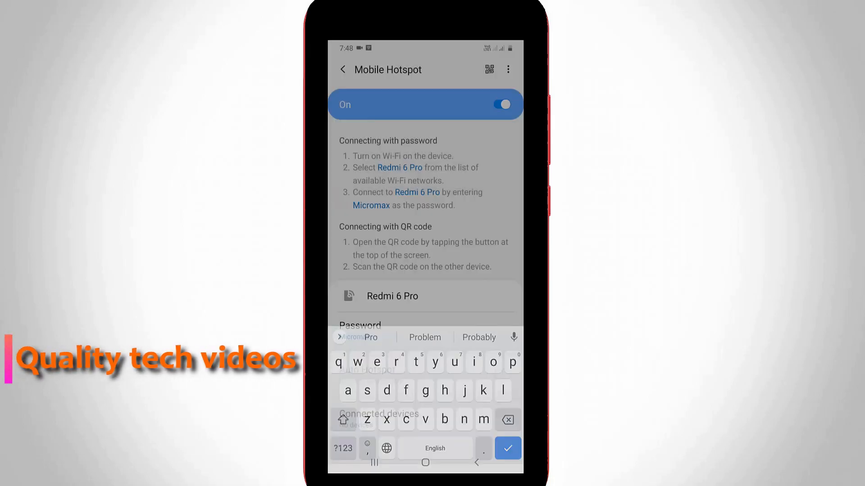
left_click(507, 448)
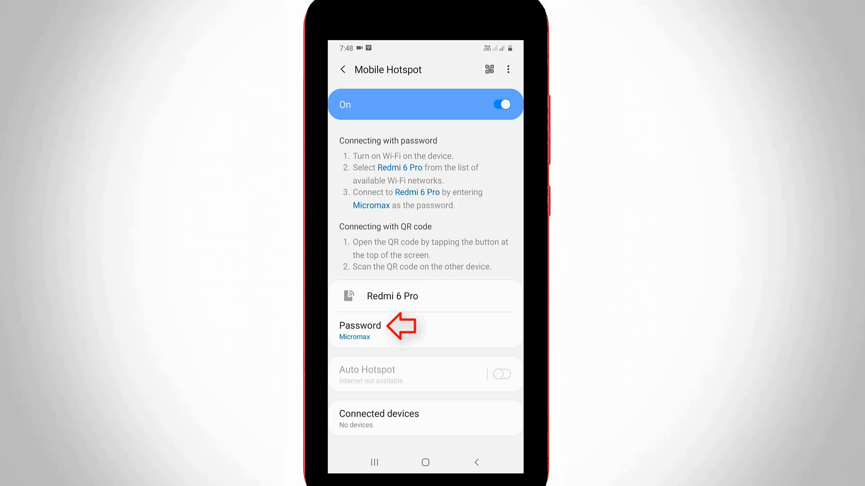
- Show the Connect by QR code screen for the Redmi 6 Pro hotspot via the Password setting
left_click(360, 325)
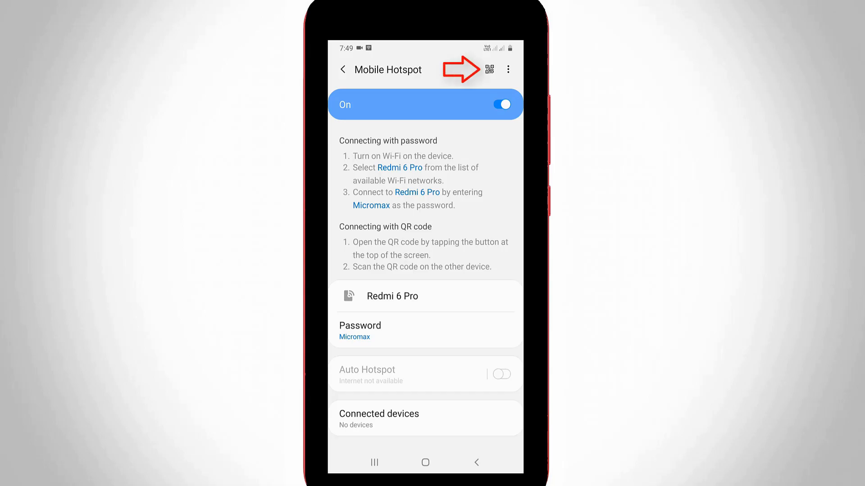
left_click(487, 69)
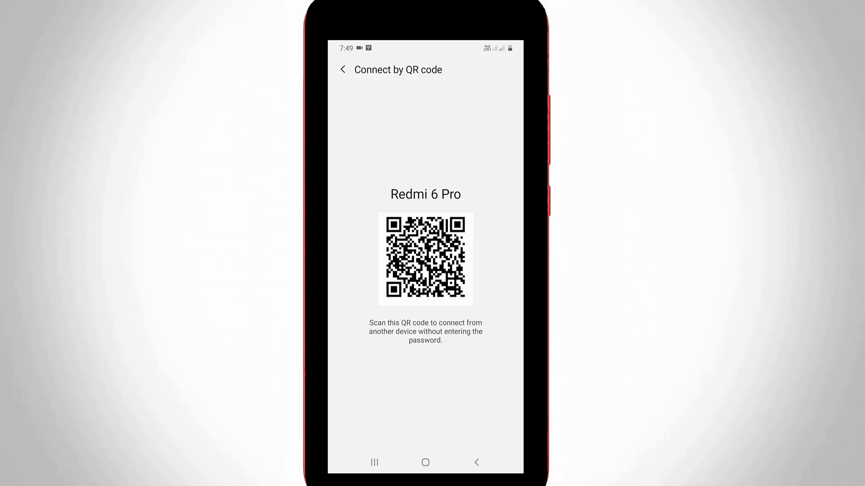